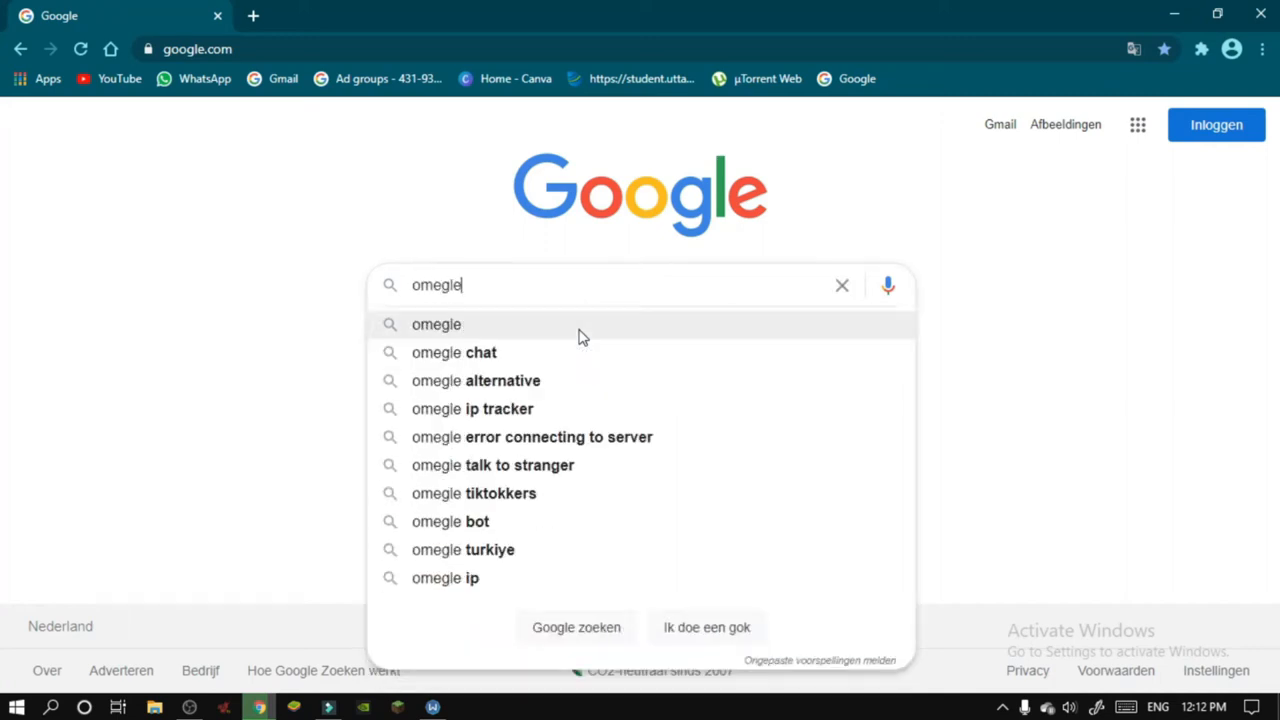
# Pick the omegle search suggestion to reach omegle.com and start a video chat.
pyautogui.click(436, 324)
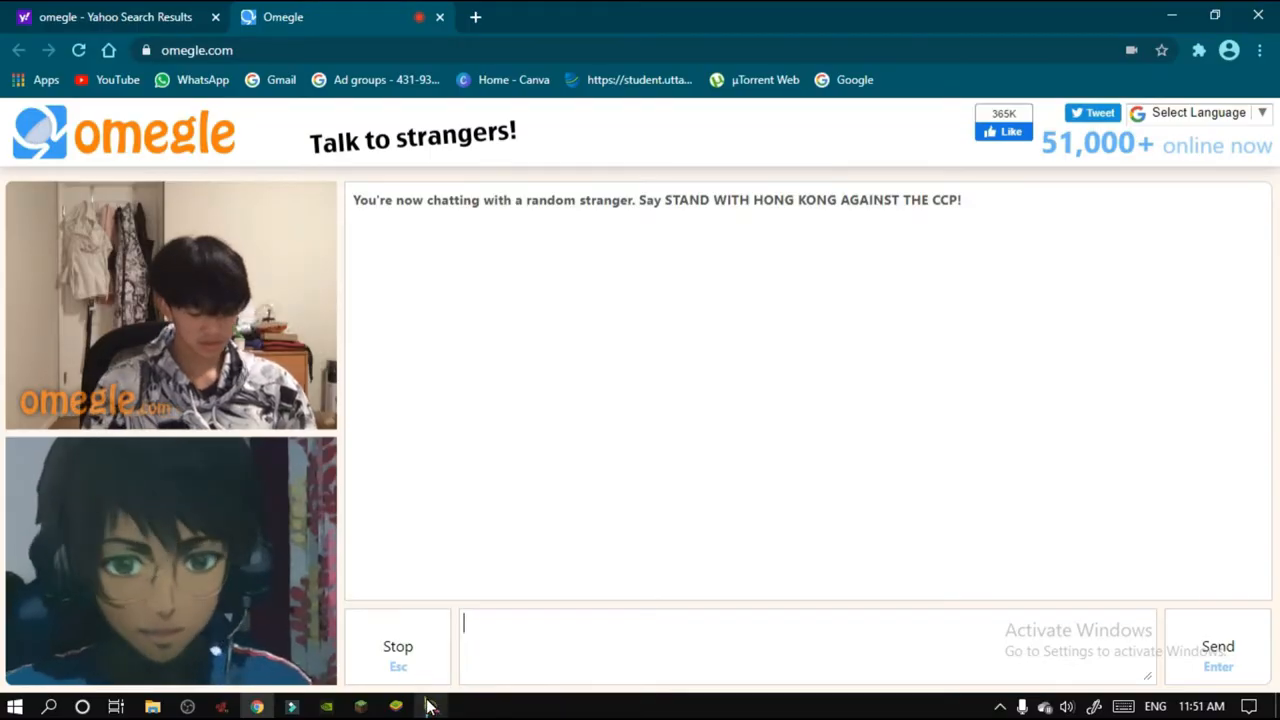
# Apply the Cartoon lens in Snap Camera, then return to the Anime Style lens.
pyautogui.click(429, 707)
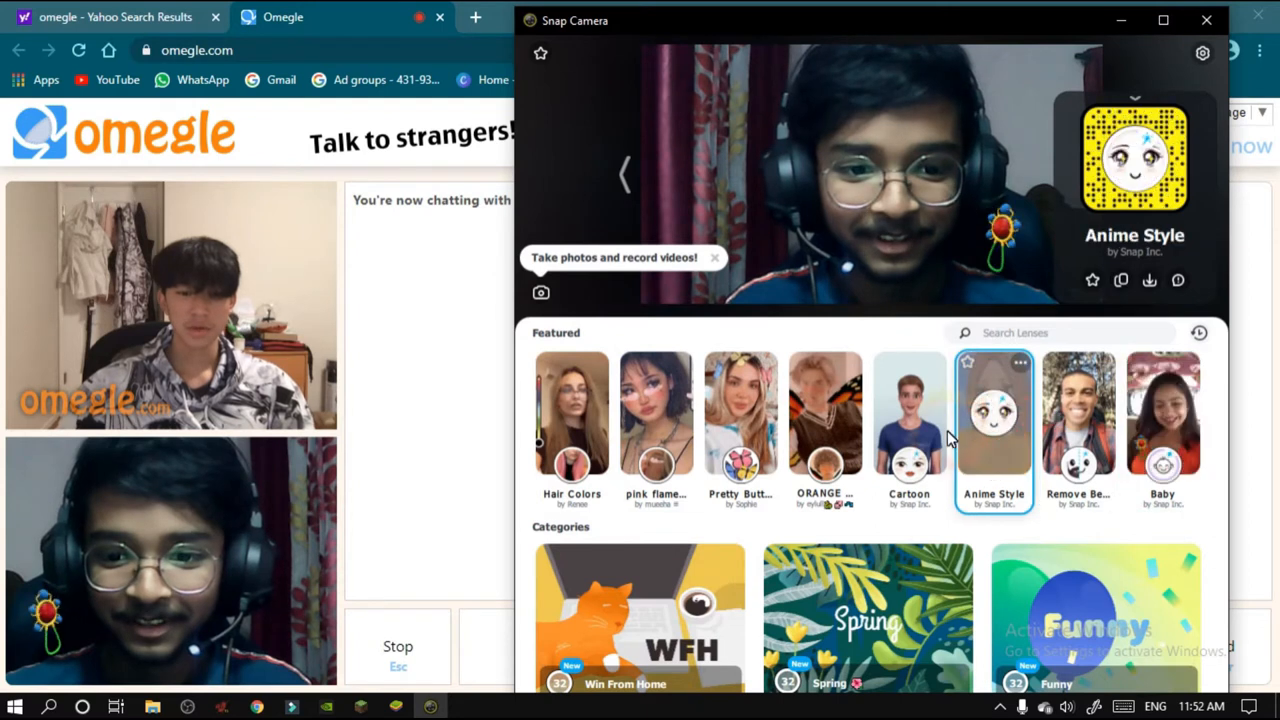
pyautogui.click(909, 414)
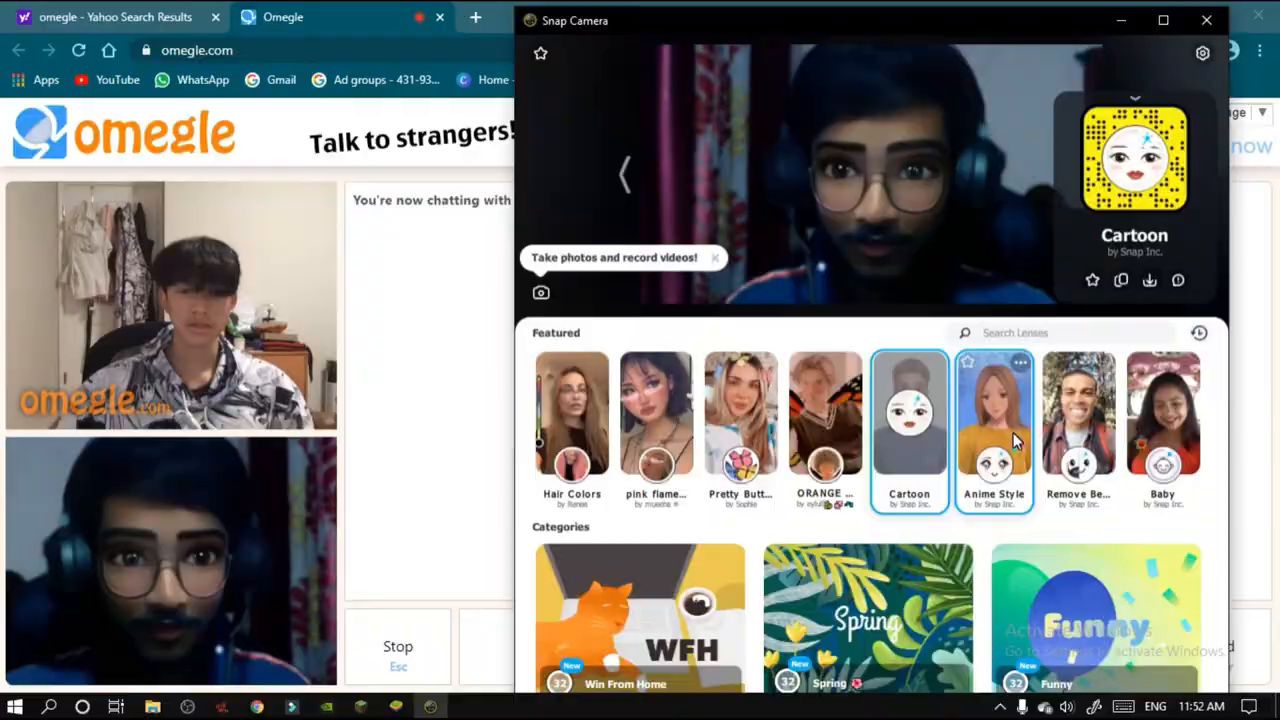
pyautogui.click(1206, 20)
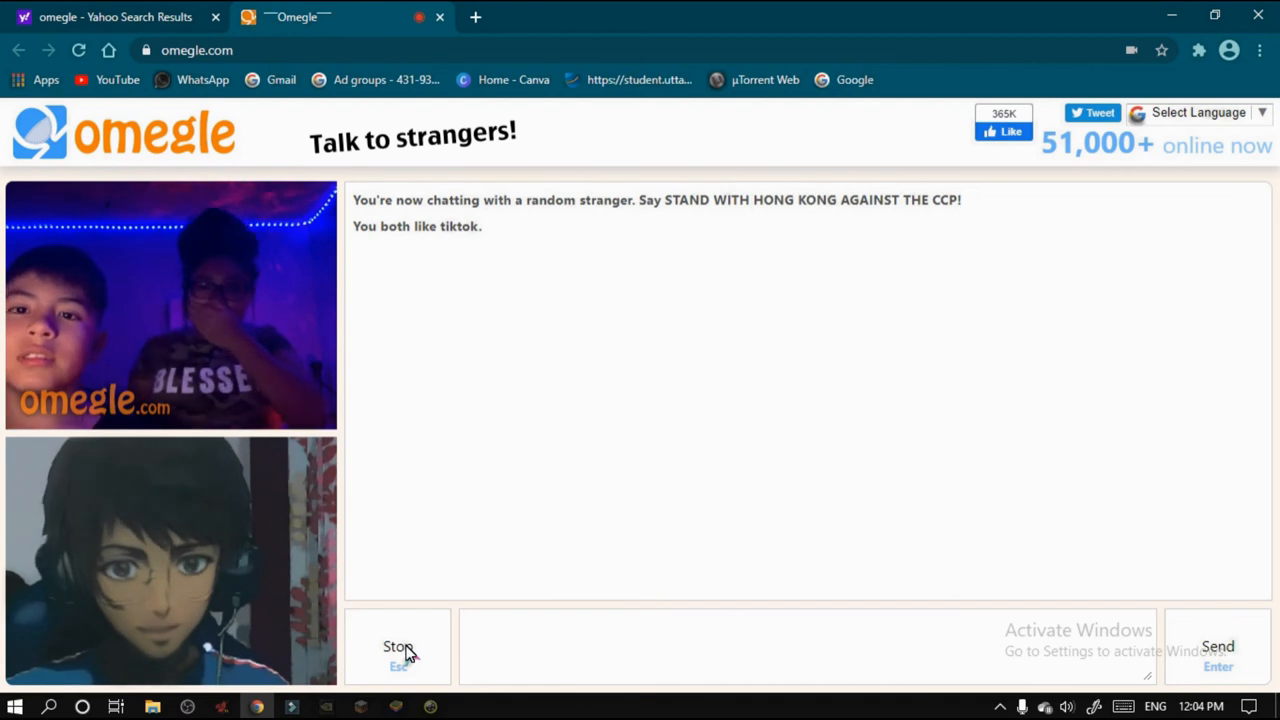
# Stop the current chat and start a new tiktok-interest match.
pyautogui.click(397, 647)
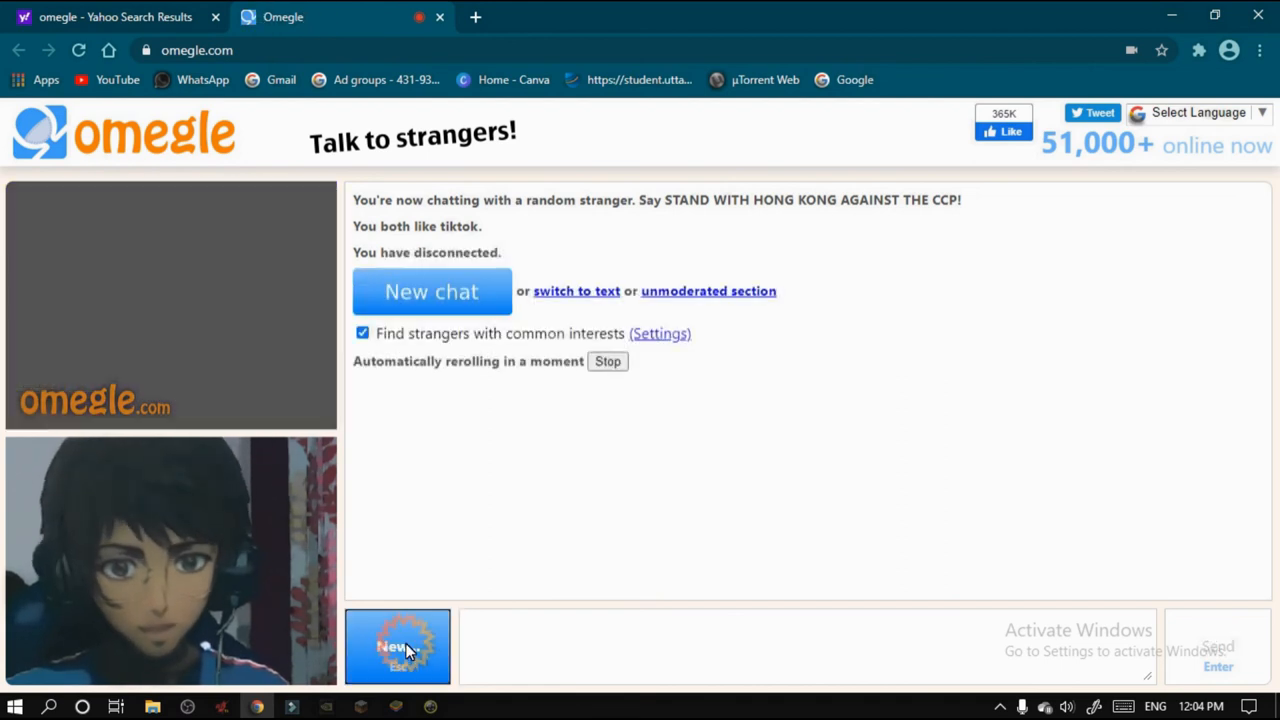
pyautogui.click(397, 647)
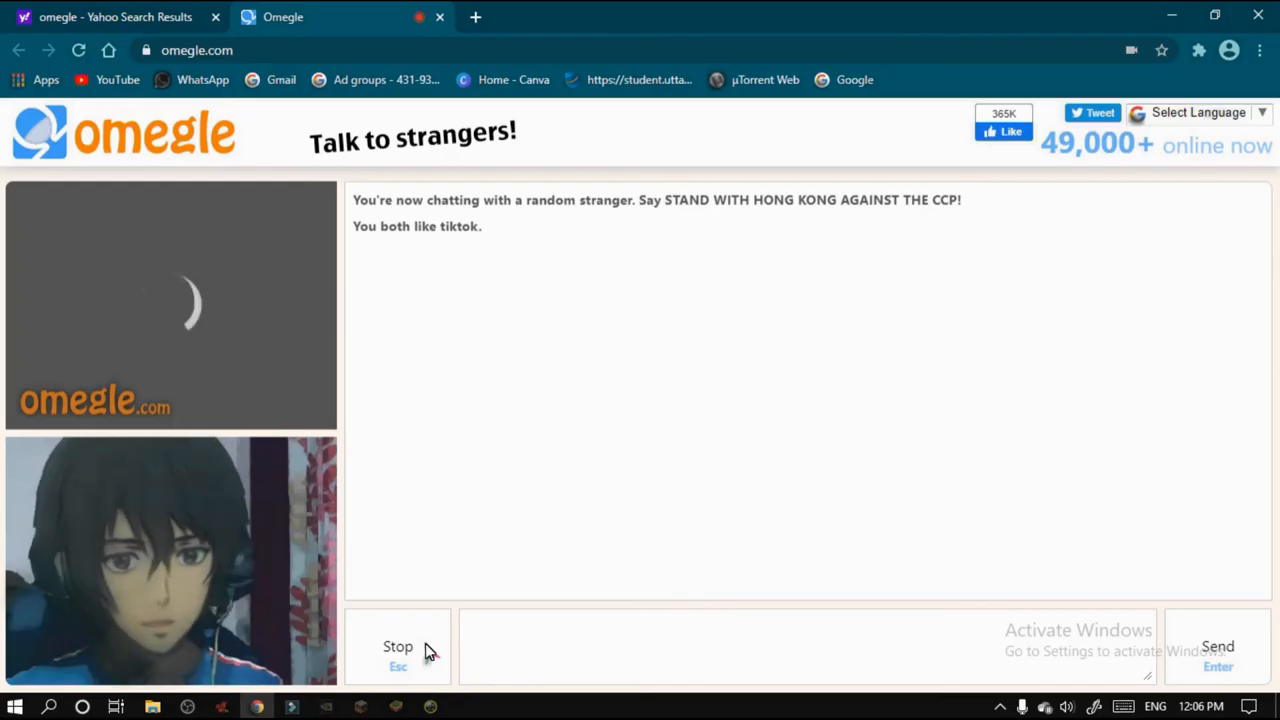